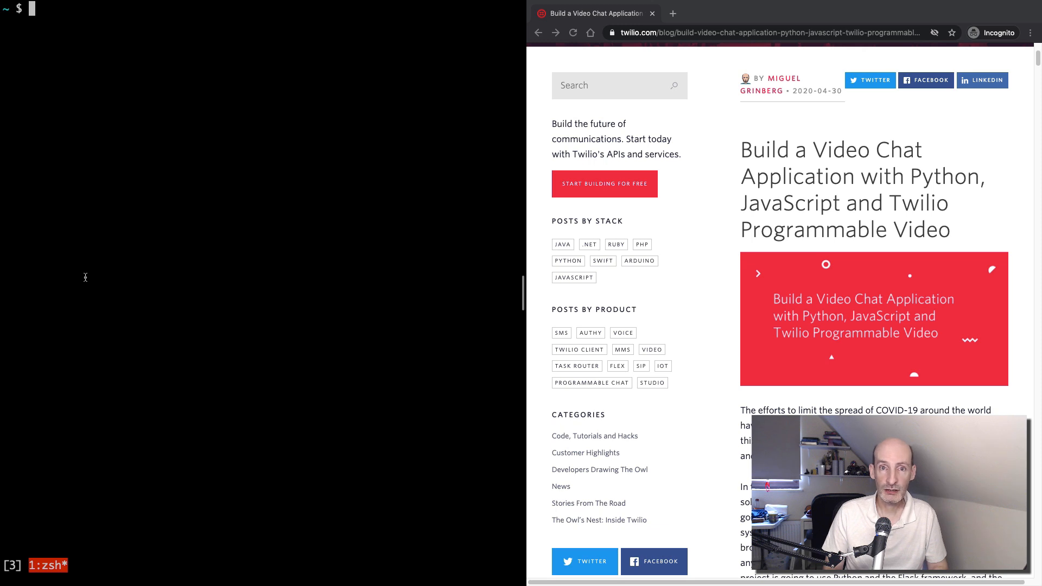
Clone github.com/miguelgrinberg/flask-twilio-video and begin entering its folder with cd
text(git clo)
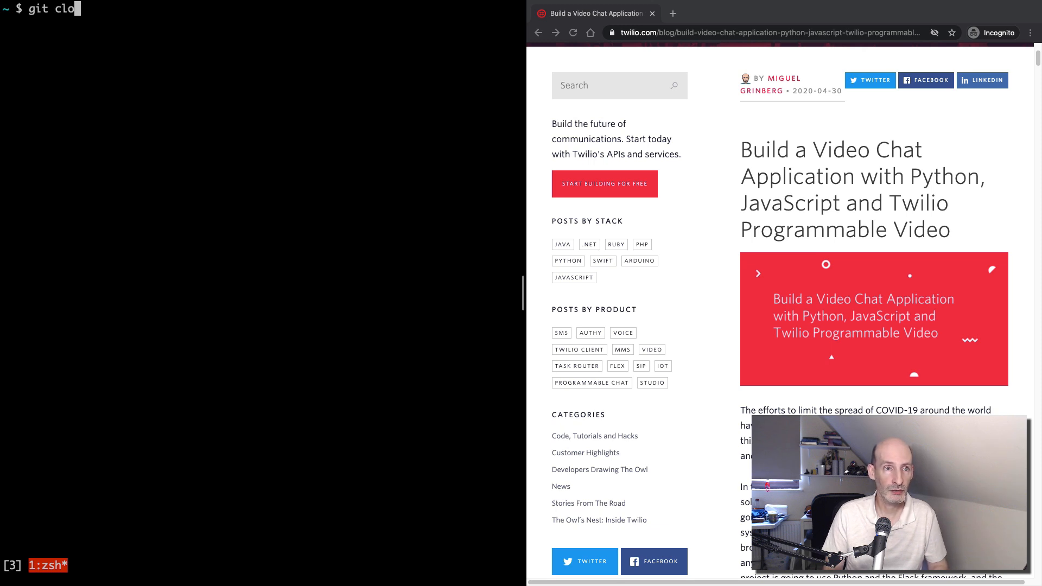
text(ne https)
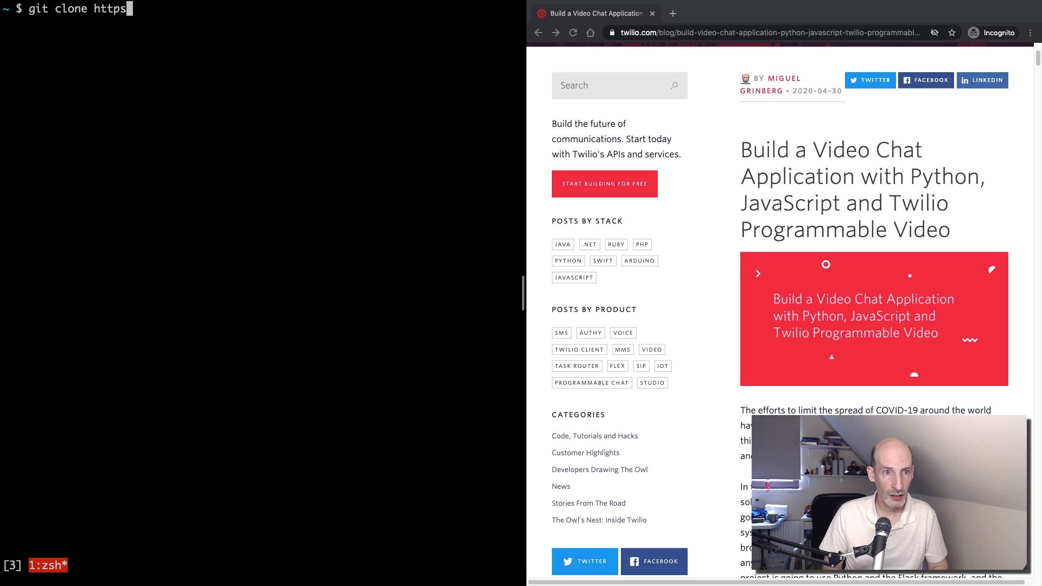
text(://github)
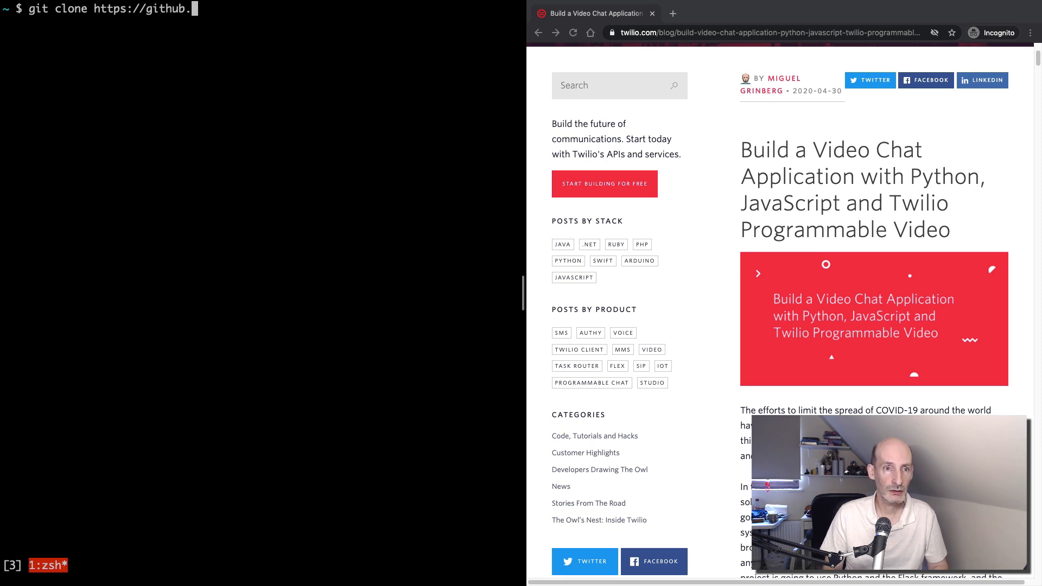
text(.com/miguelgrinberg)
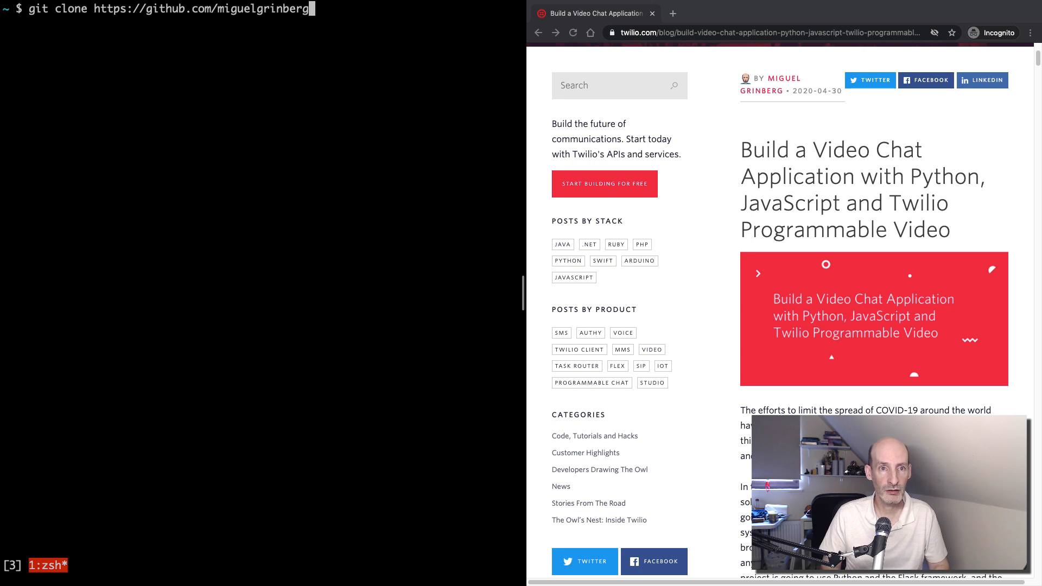
text(/flask0)
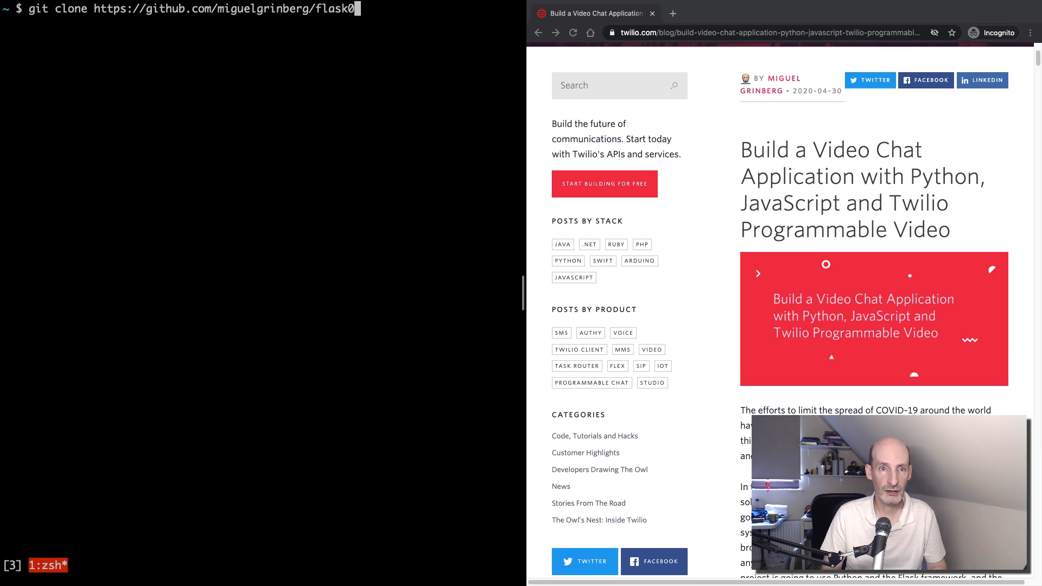
text(-twilio-video)
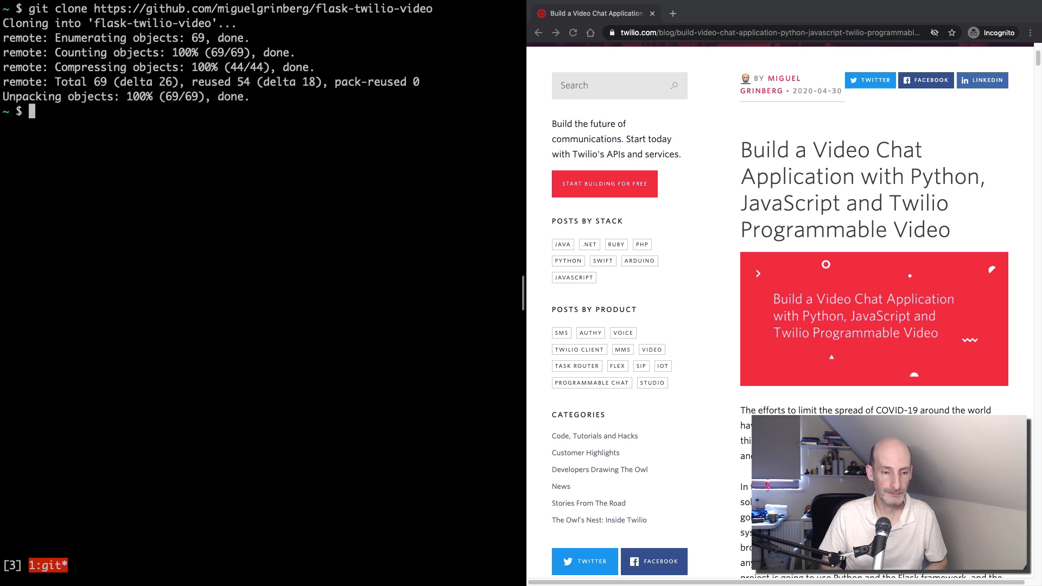
text(cd flask-twilio-video/)
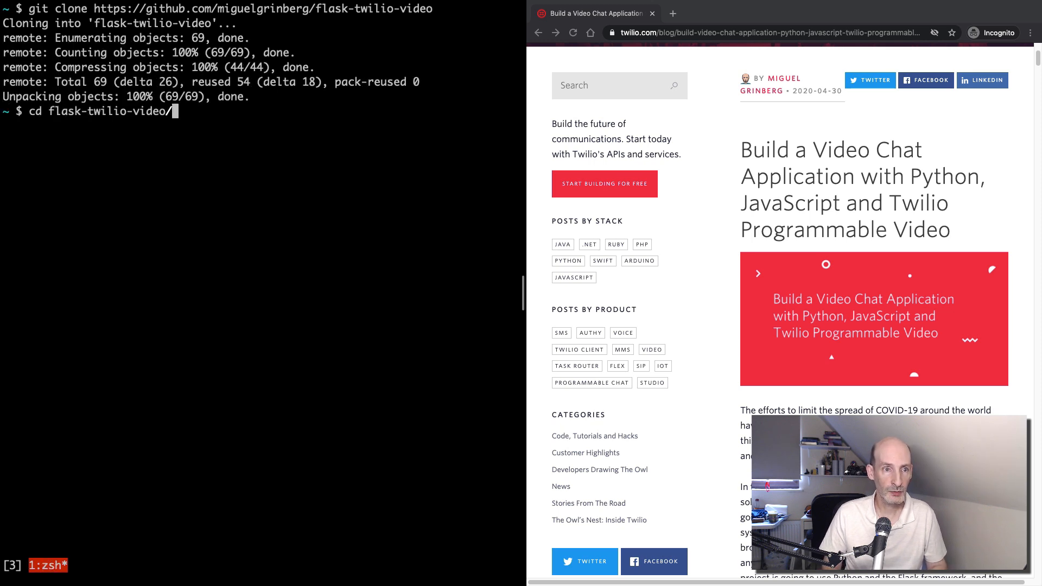
Enter the project folder, copy .env.template to .env, and start opening .env in vi
key(Enter)
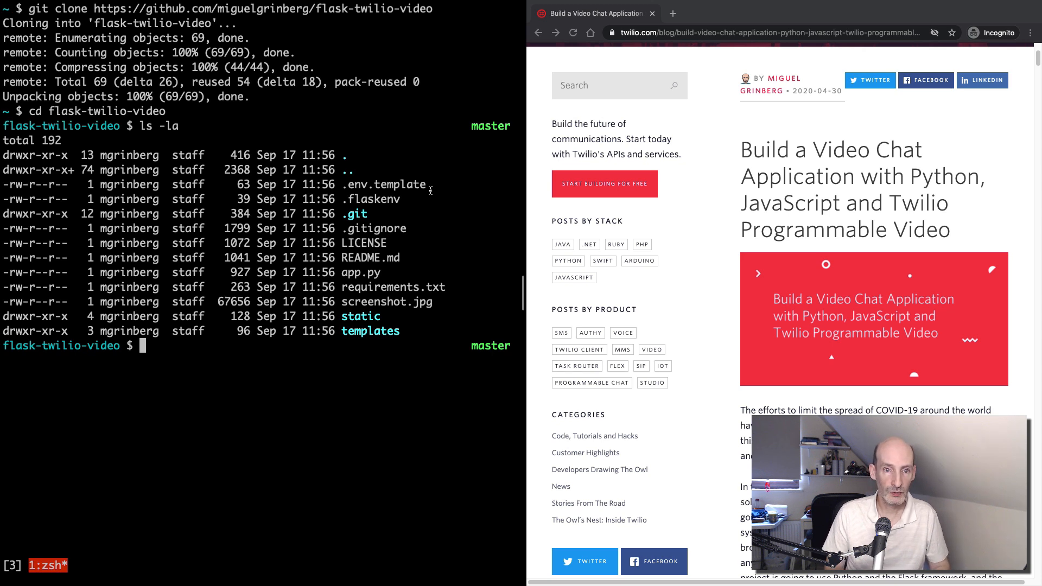
text(cp .env.template .en)
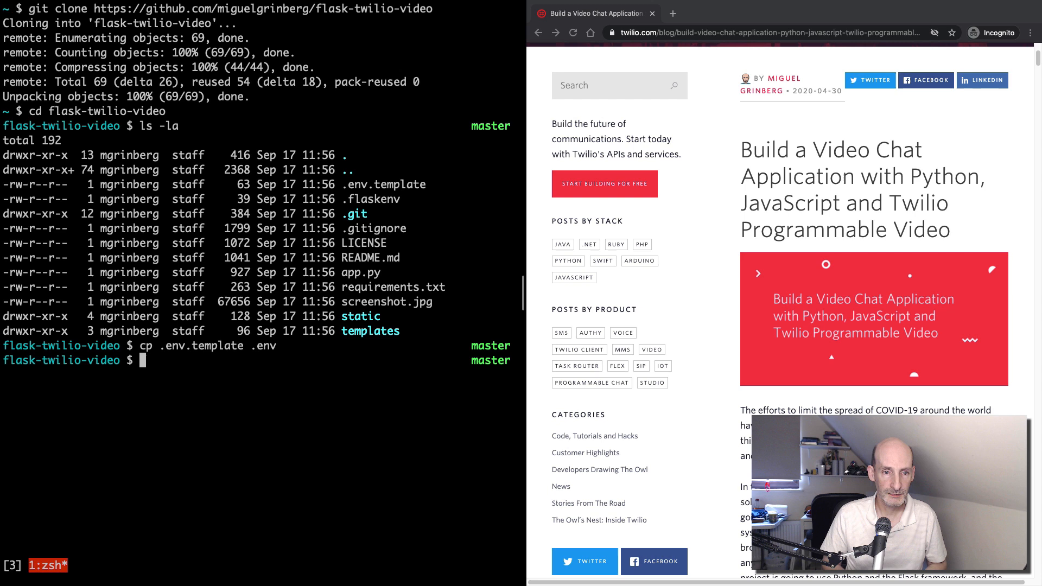
text(vi .en)
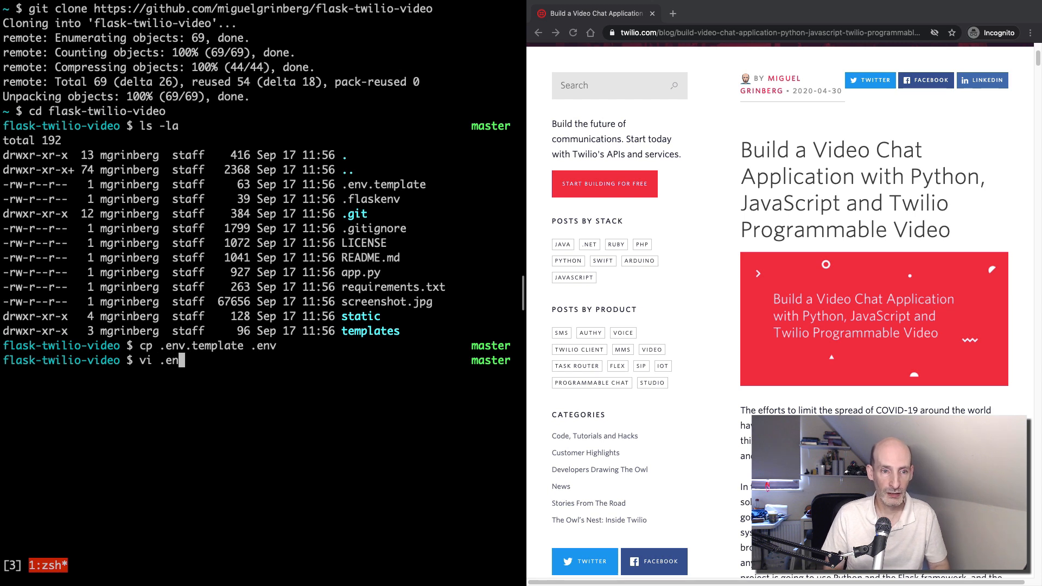
key(Enter)
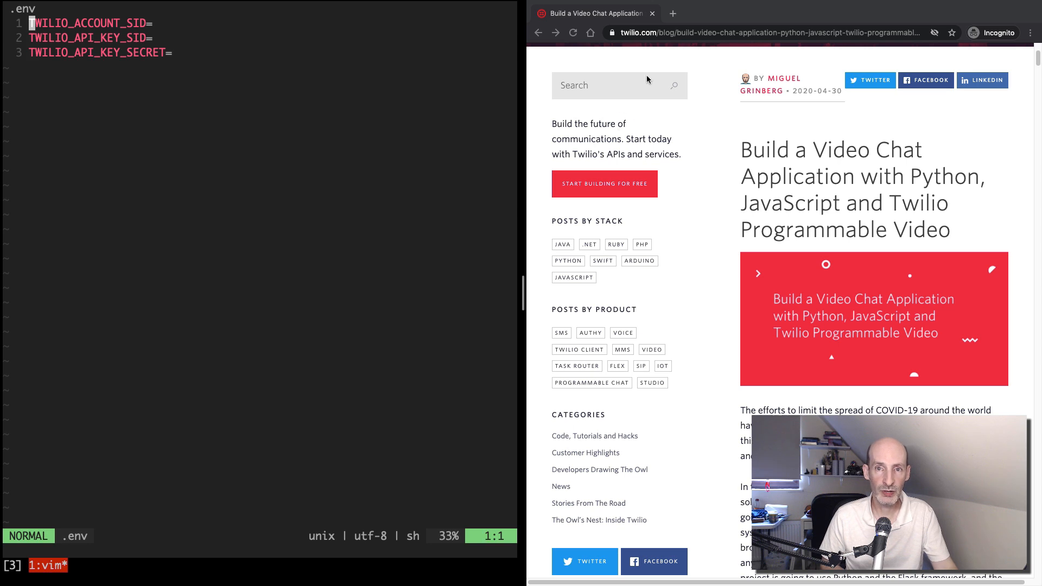
click(802, 13)
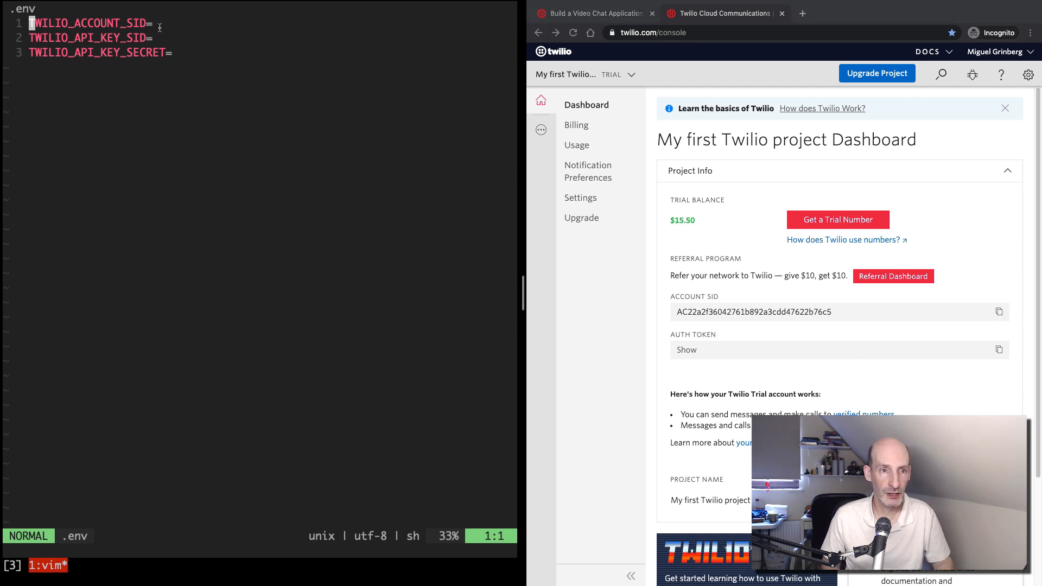
text(AC22a2f36042761b892a3cdd47622b76c5)
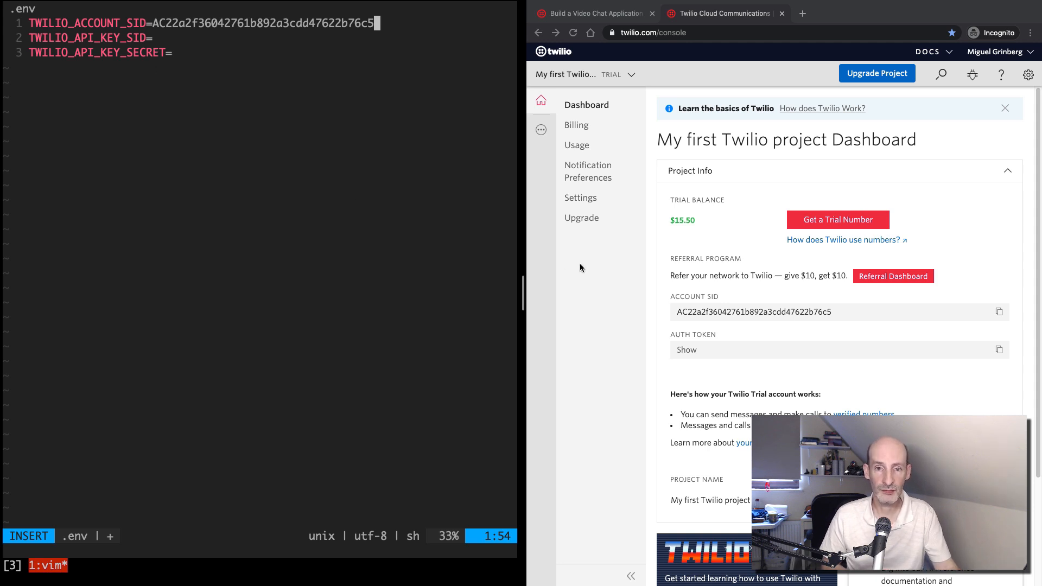
mouse_move(585, 212)
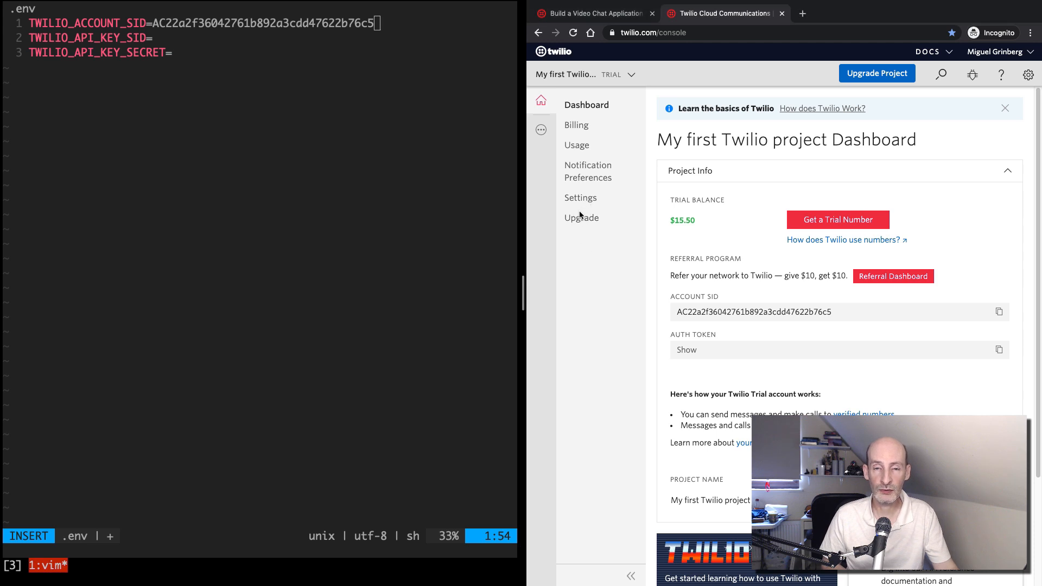
mouse_move(576, 202)
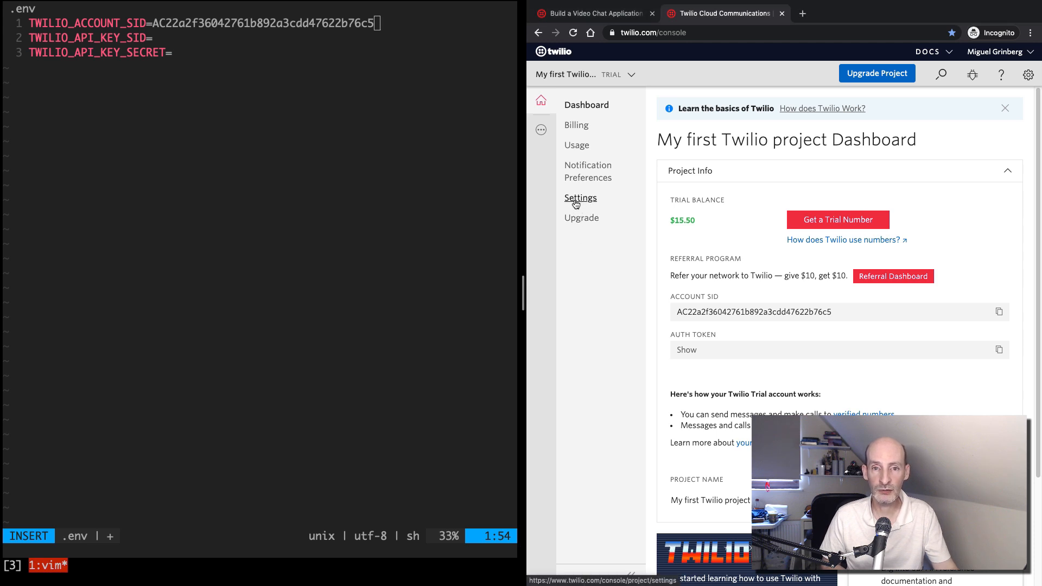
From project settings' API Keys page, start a new API key with friendly name 'video'
click(579, 197)
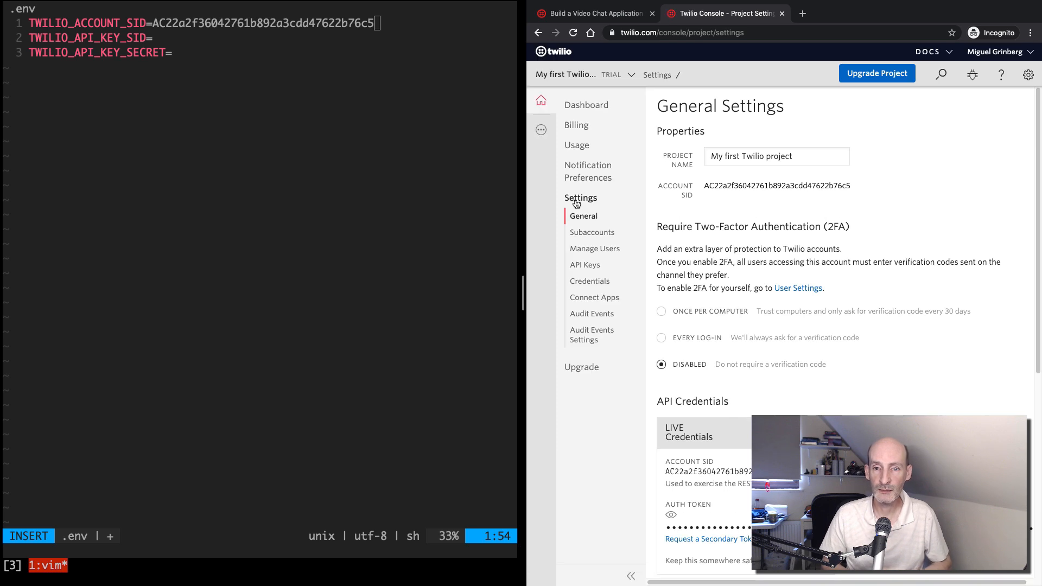
mouse_move(584, 266)
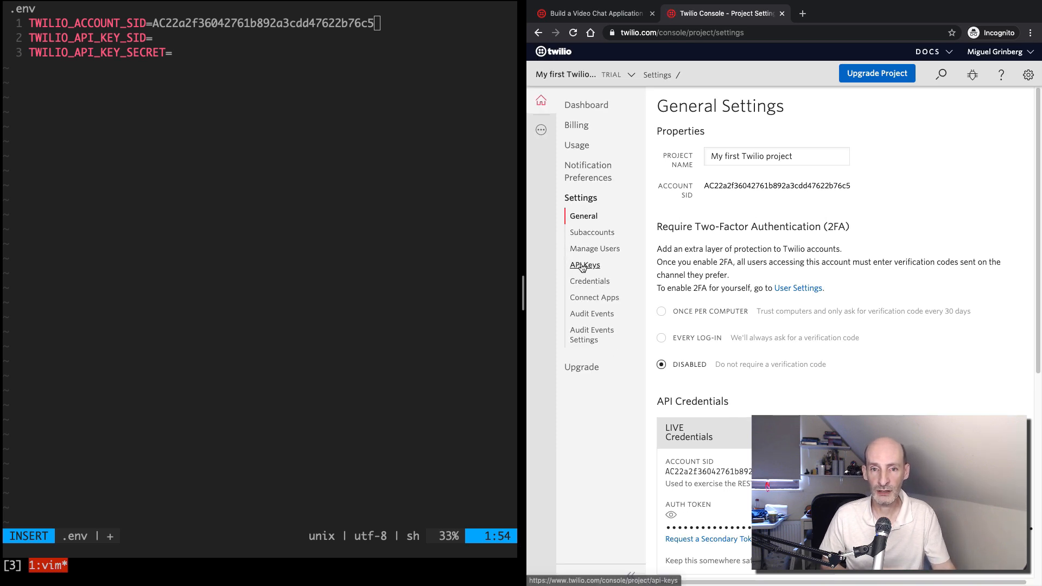
click(584, 265)
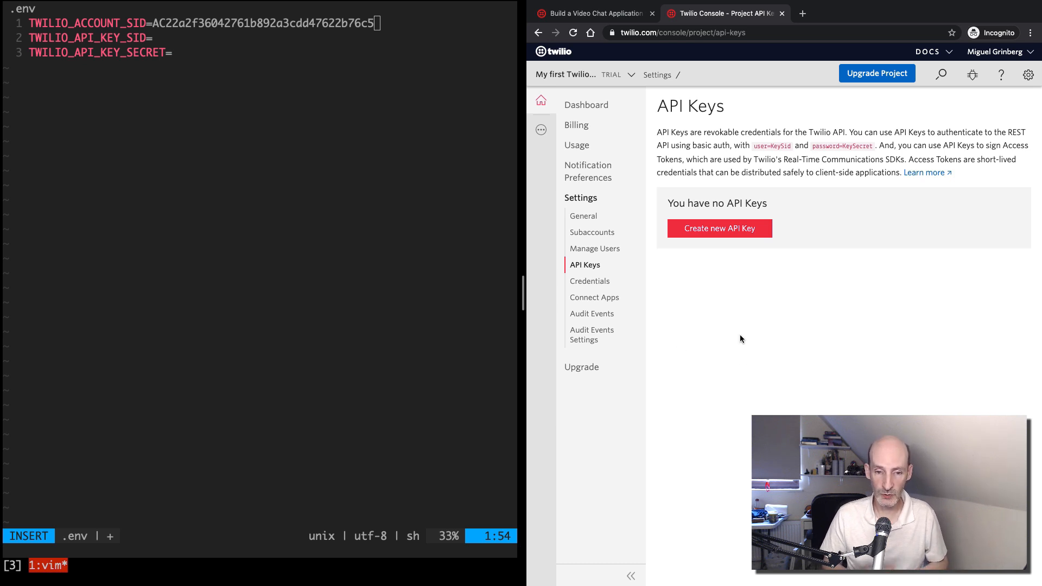
click(720, 228)
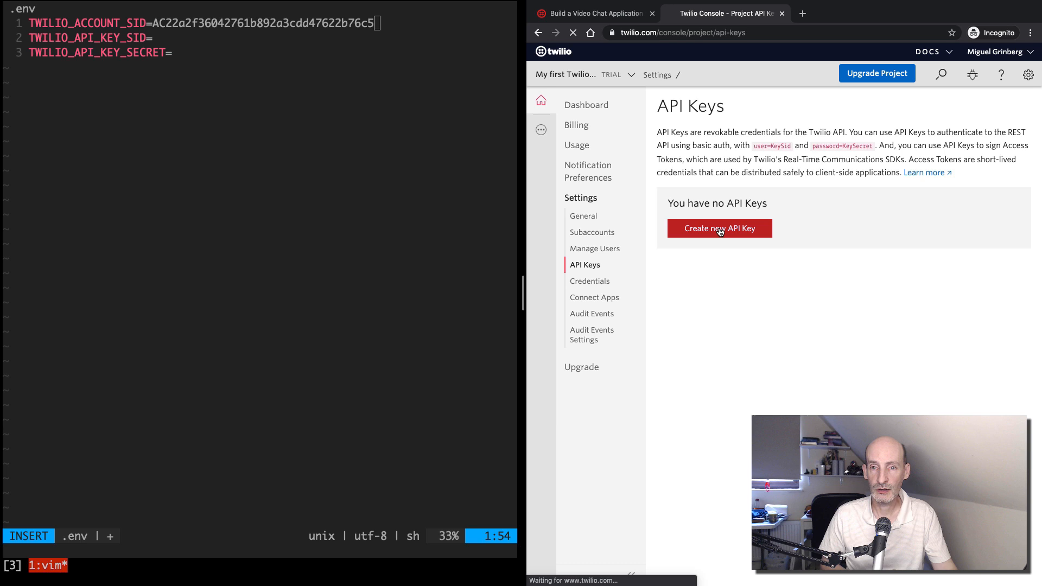
click(720, 228)
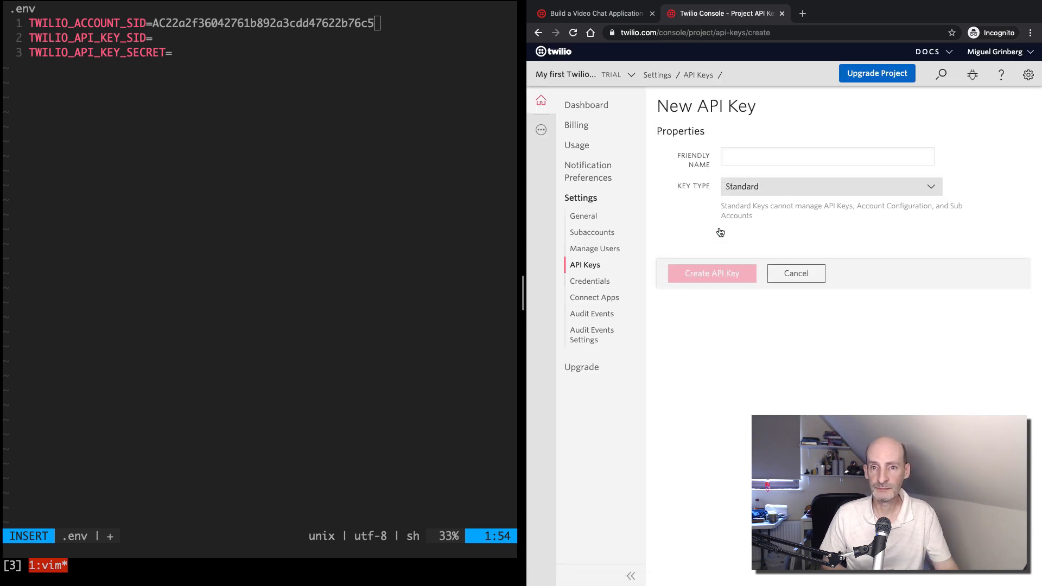
click(827, 156)
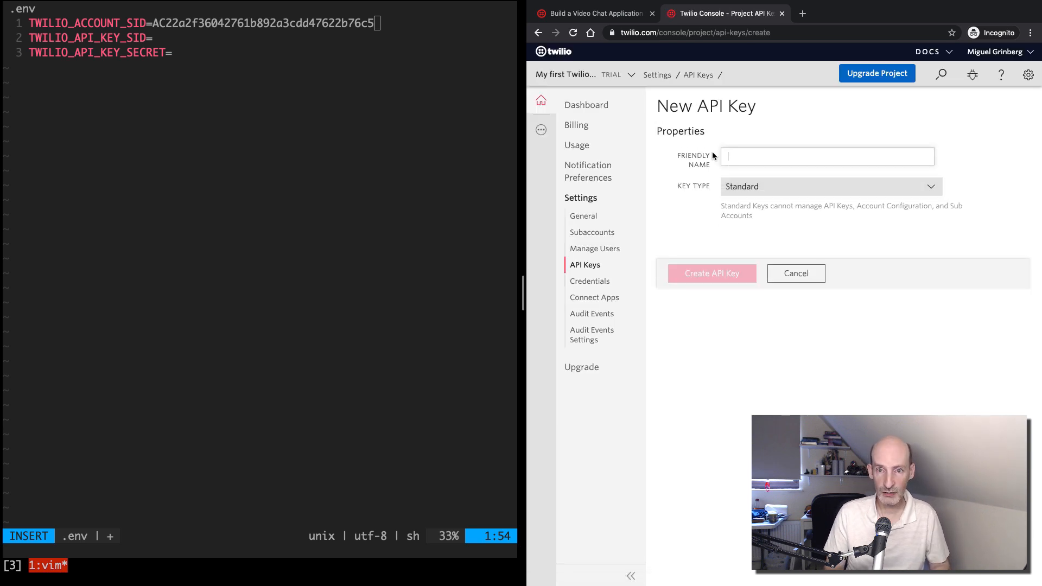
text(video)
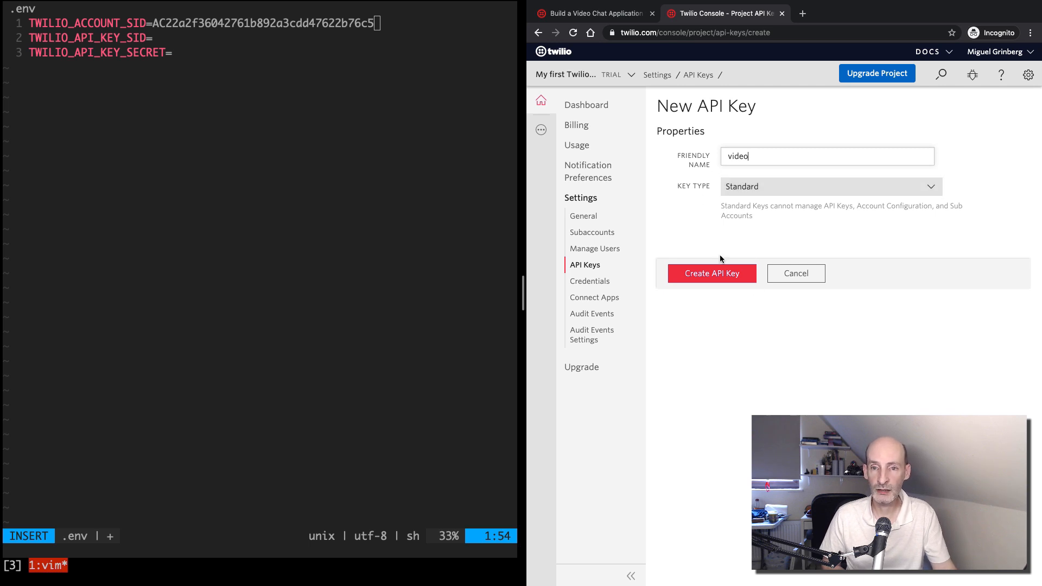
Create the 'video' API key so its SID and one-time secret are shown
click(711, 273)
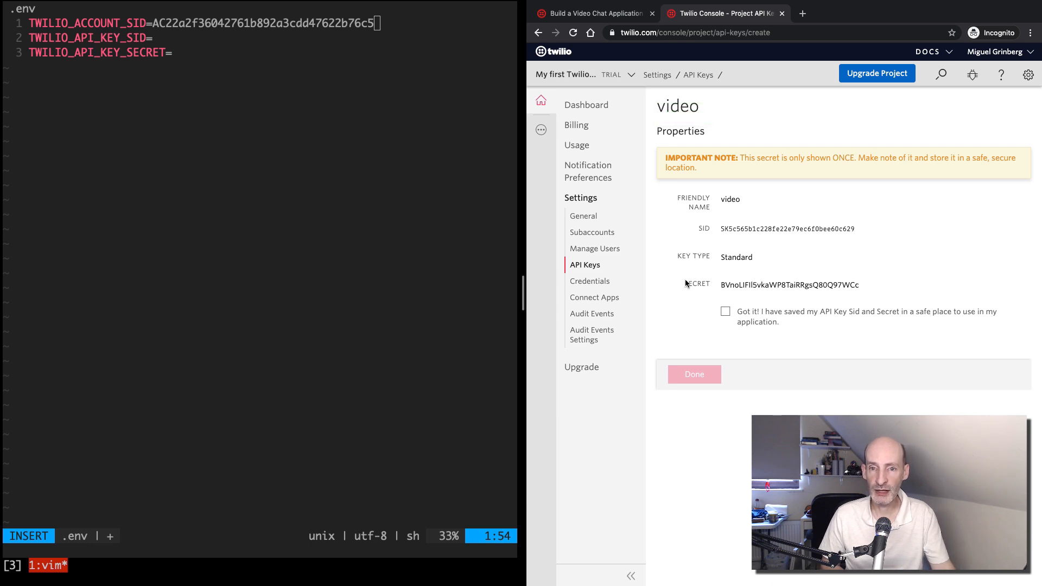
mouse_move(785, 313)
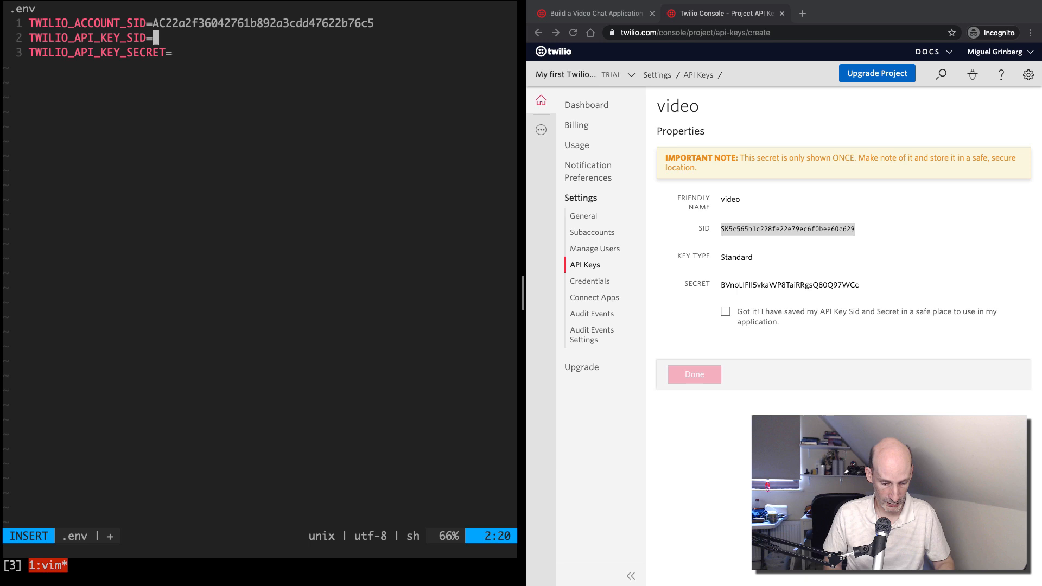
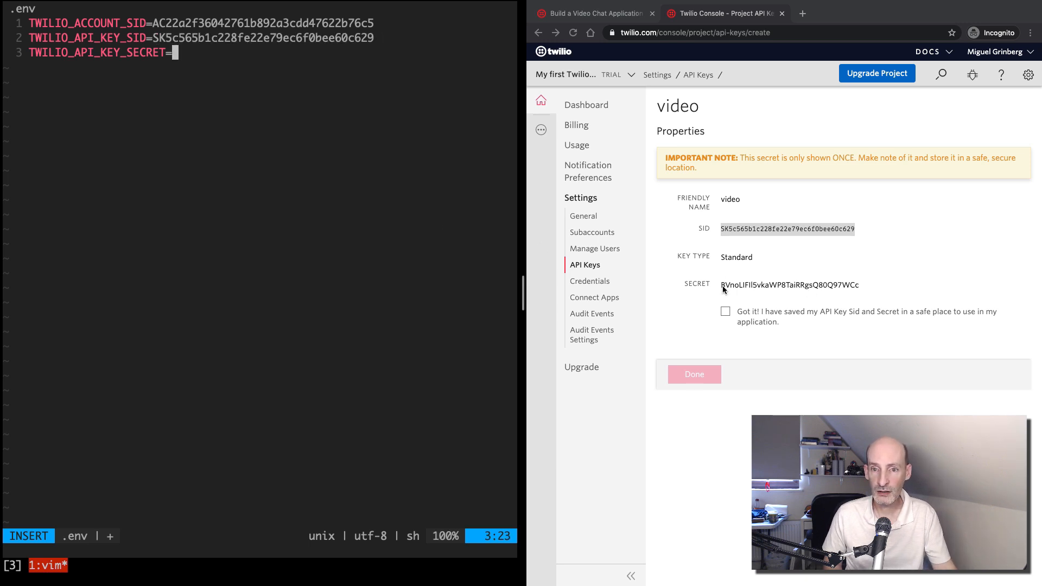
double_click(788, 284)
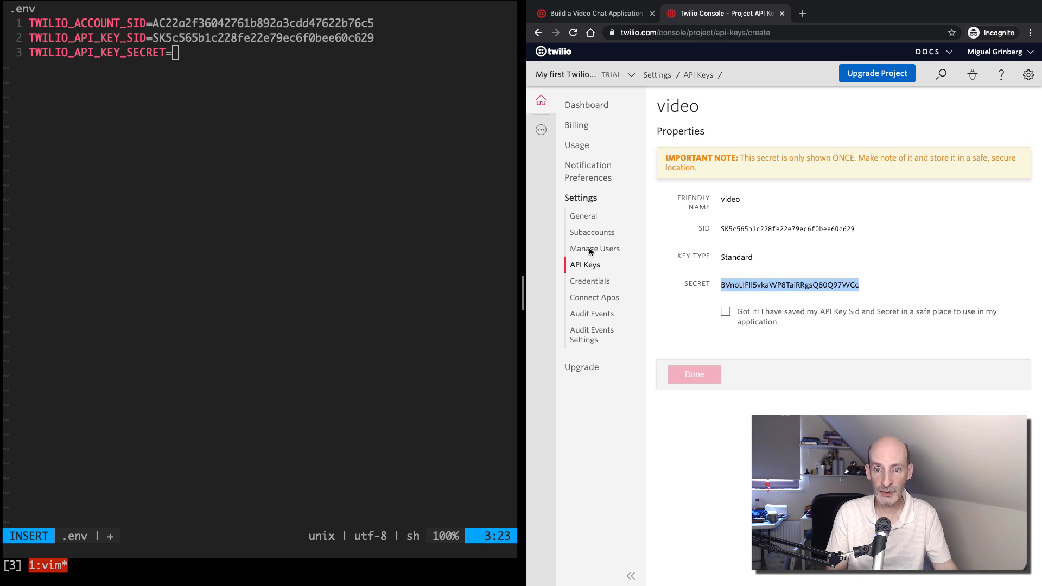
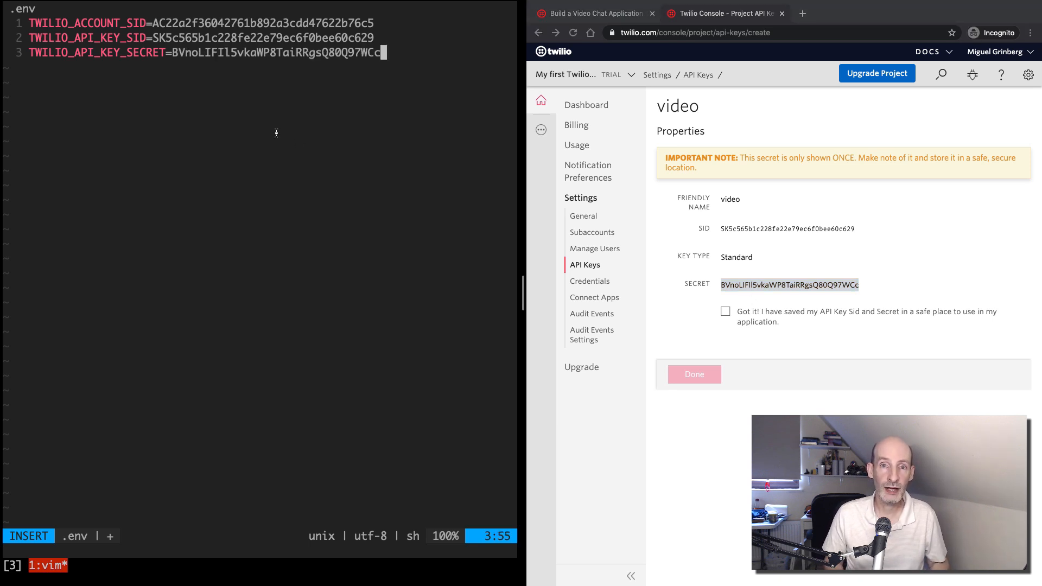
mouse_move(733, 342)
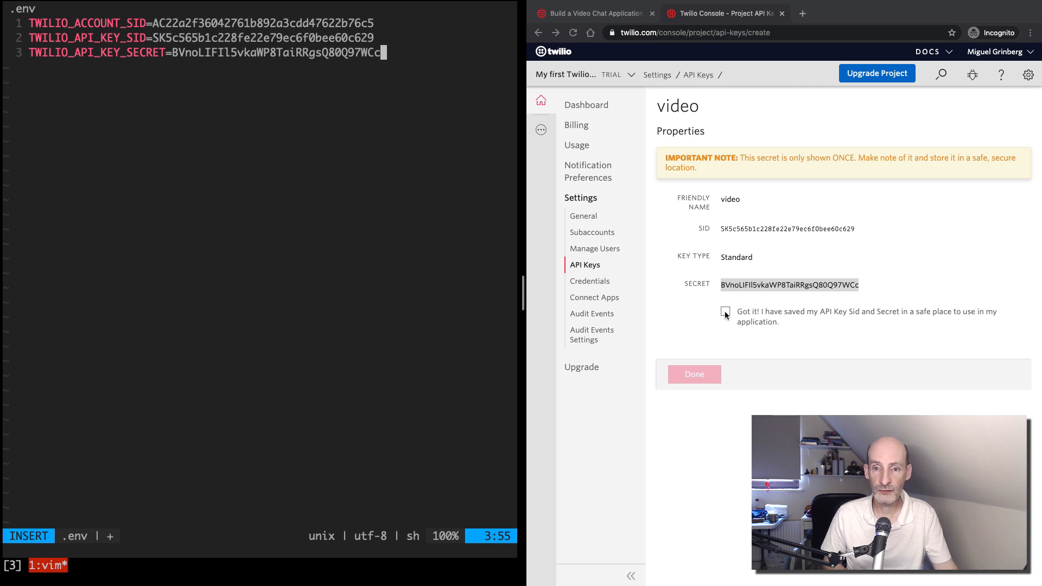
click(725, 311)
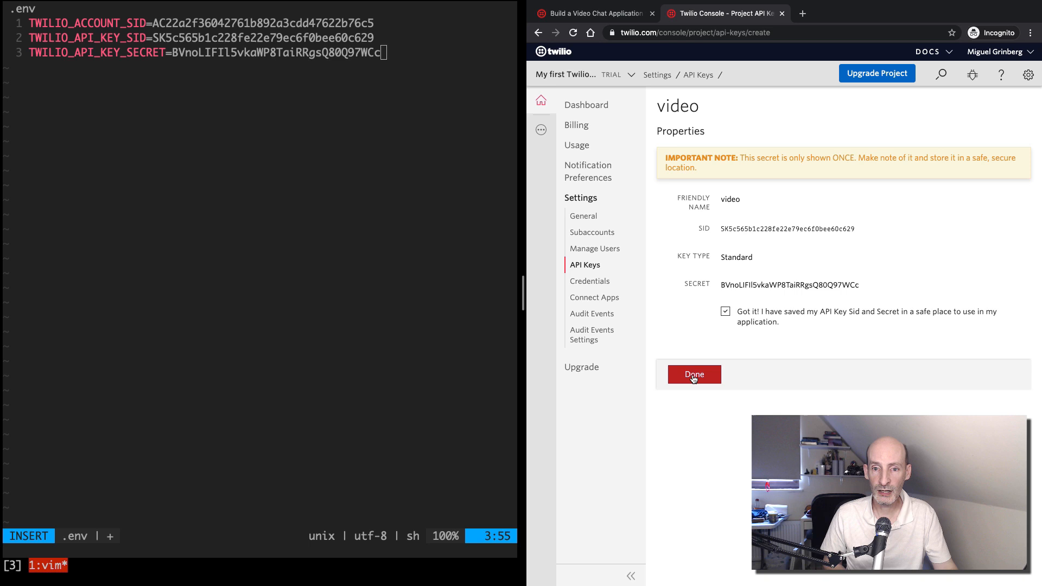
click(695, 375)
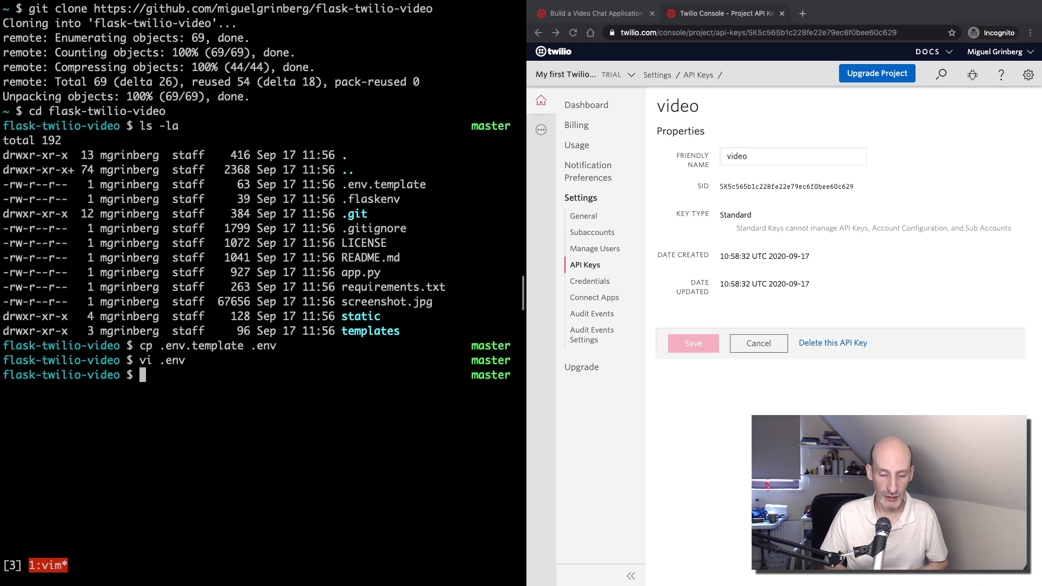
Create the virtual environment with python3 -m venv venv
text(python)
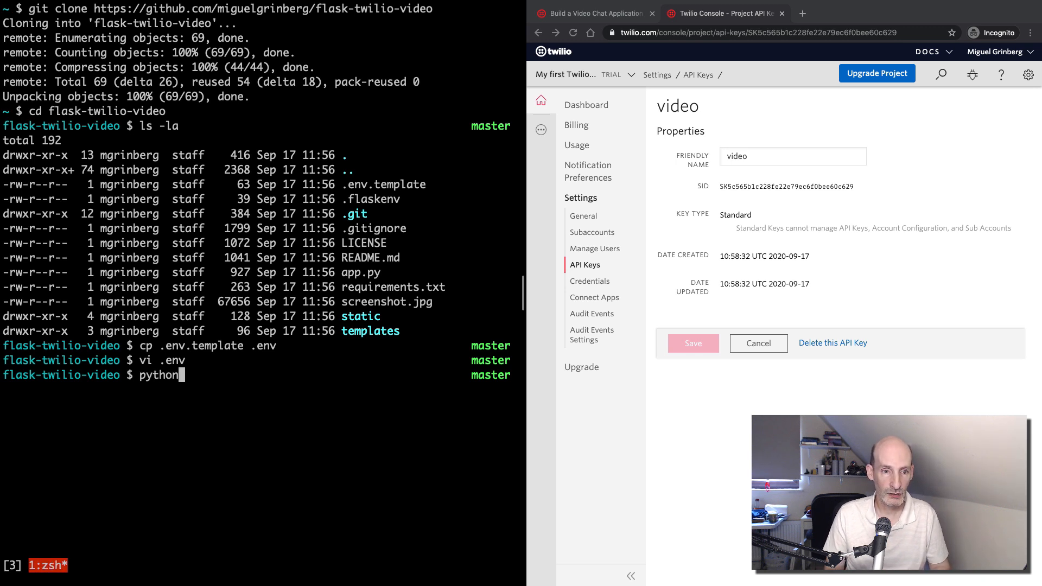
text(3 -m ven)
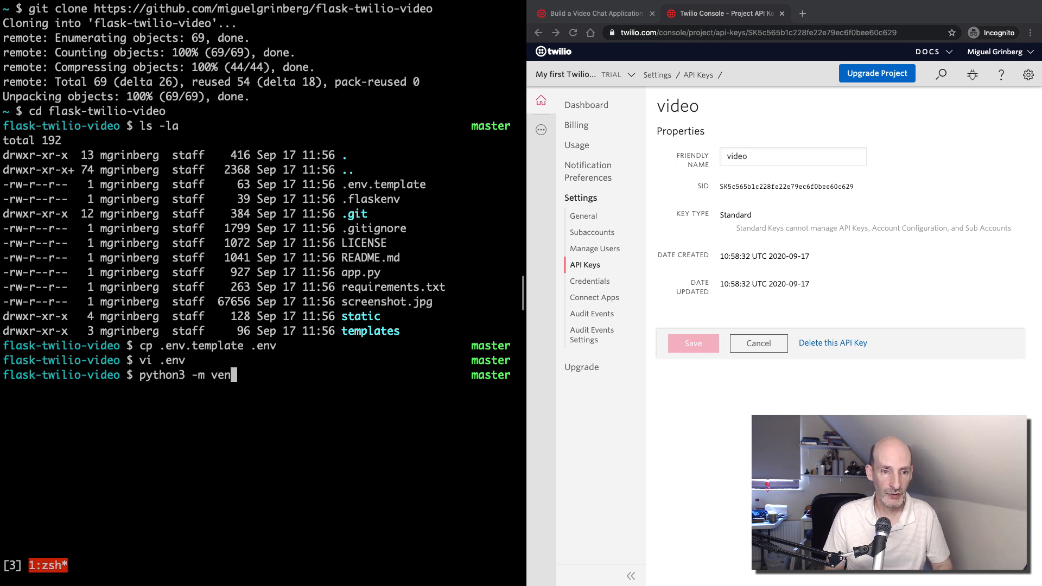
text(v)
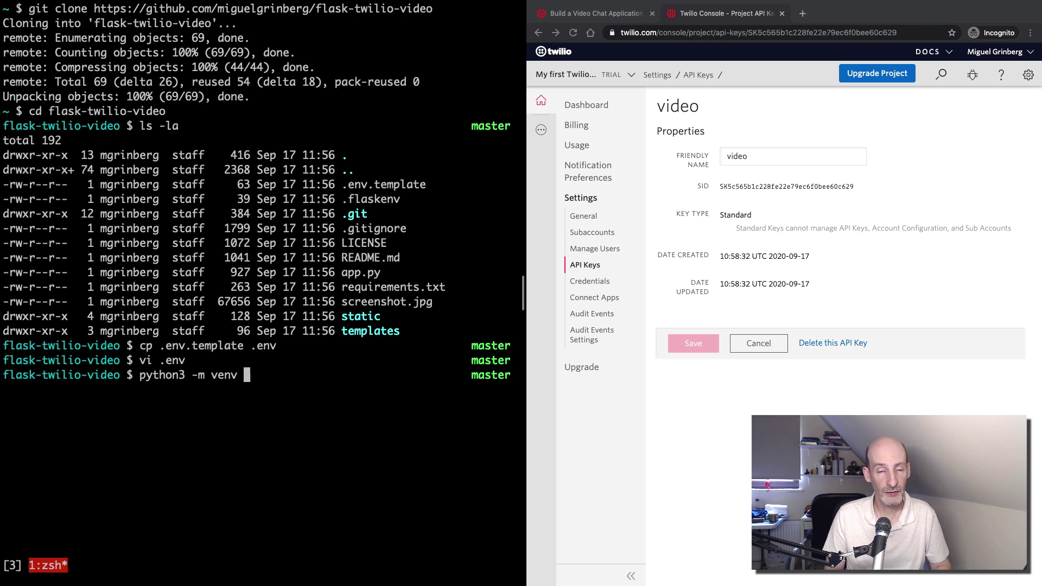
text(venv)
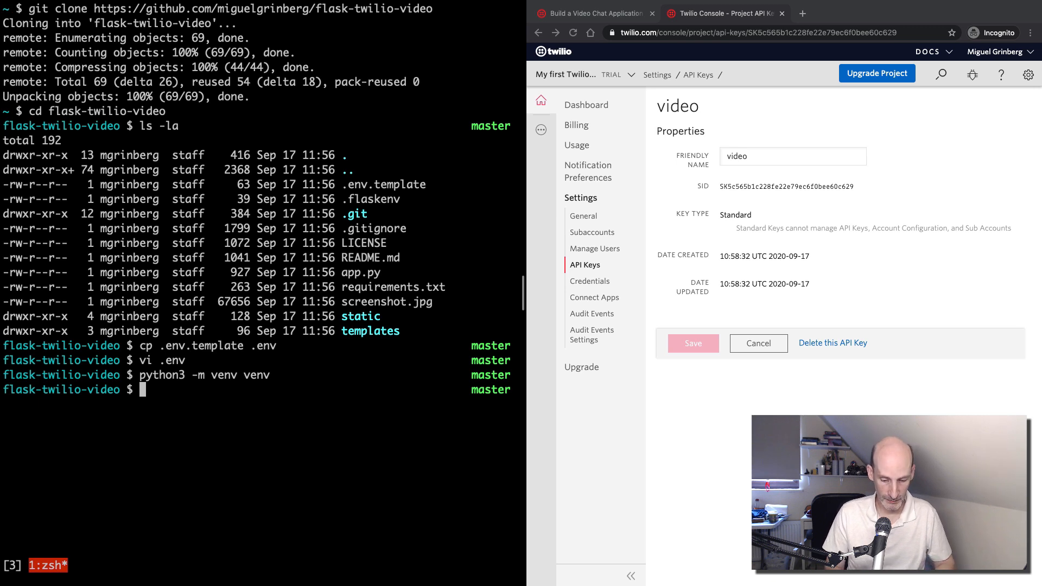
Activate venv and install packages with pip install -r requirements.txt
text(. venv/bin/activate)
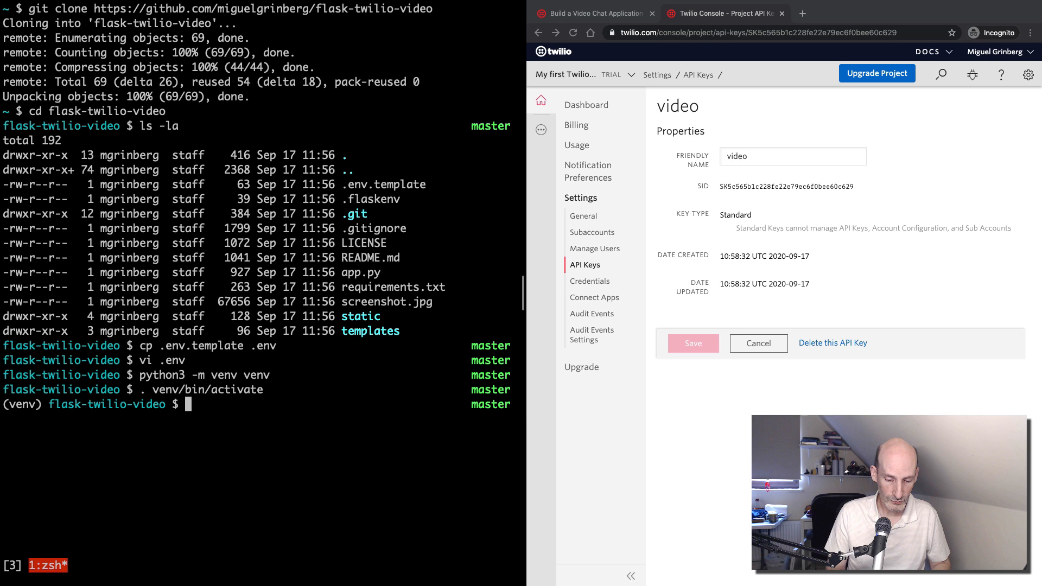
text(pip)
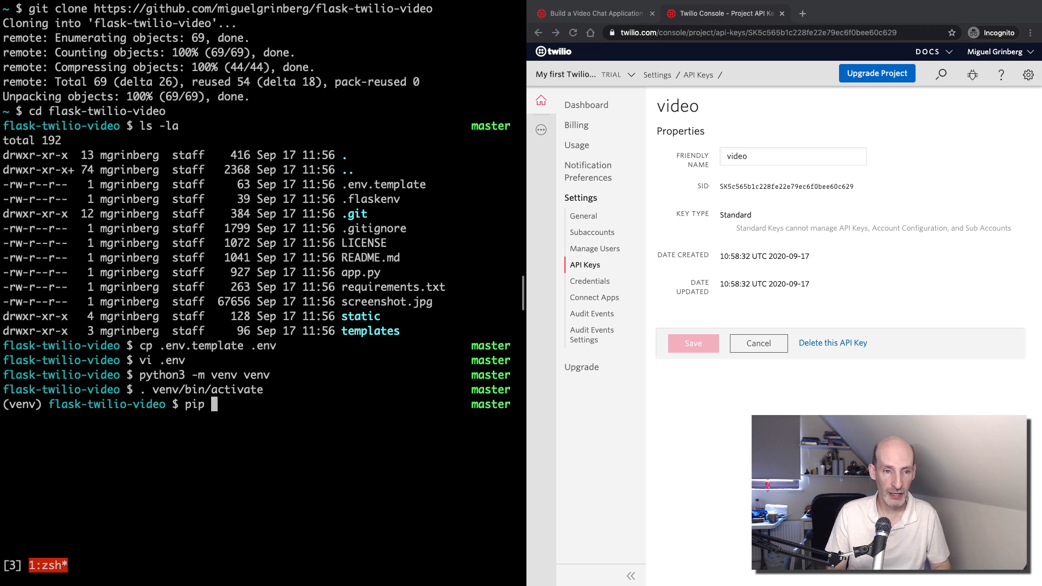
text(install -r requirements.txt)
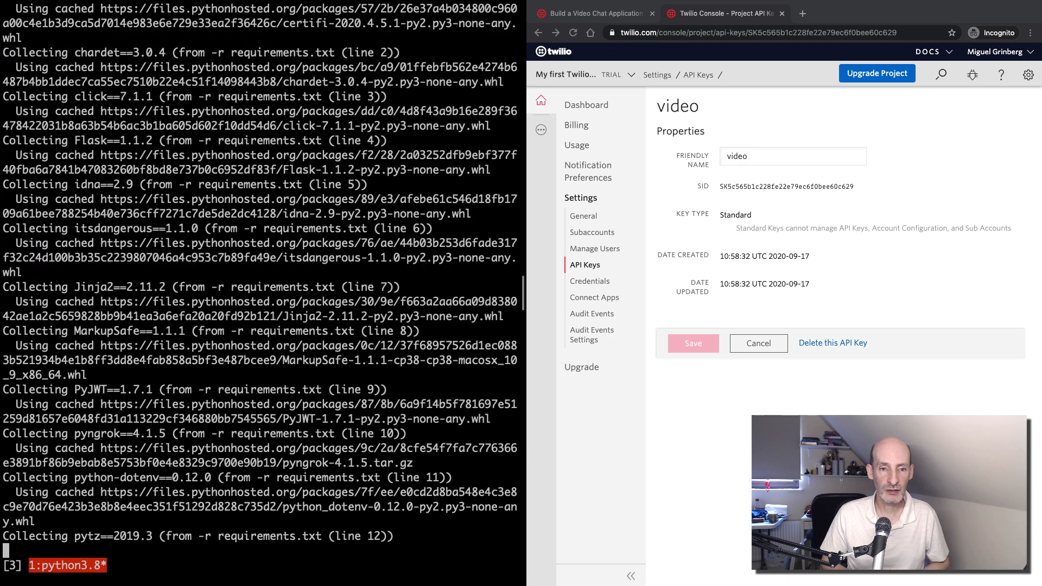
scroll(down, 3)
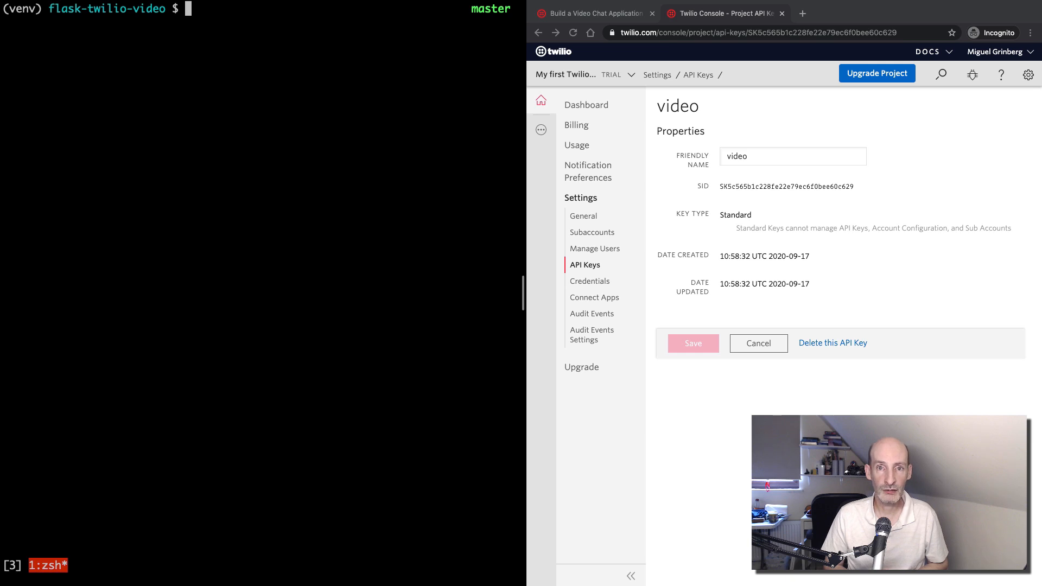
Run python app.py to serve the Flask app in debug mode on port 5000
text(python)
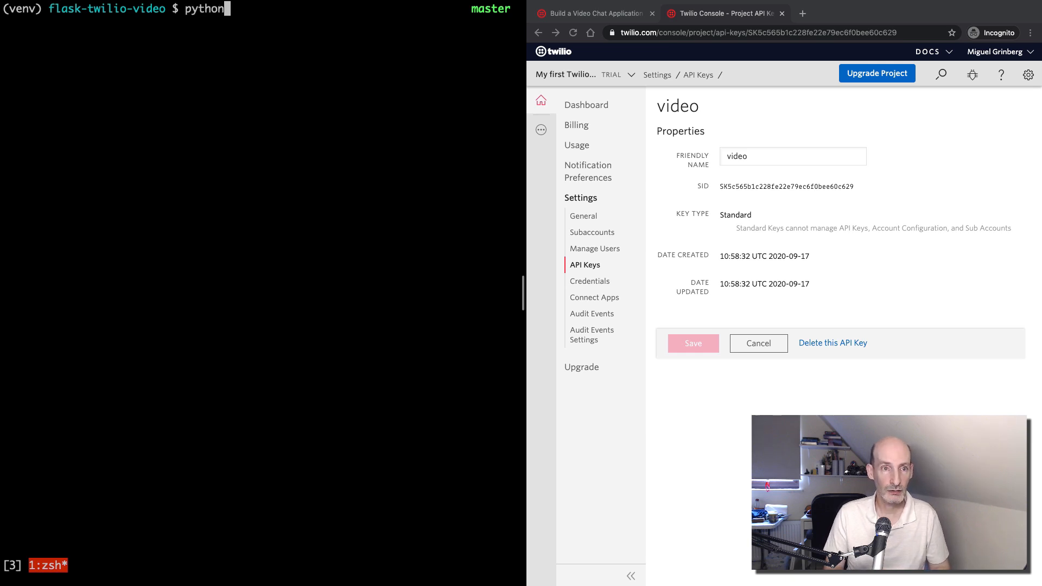
text(app.py)
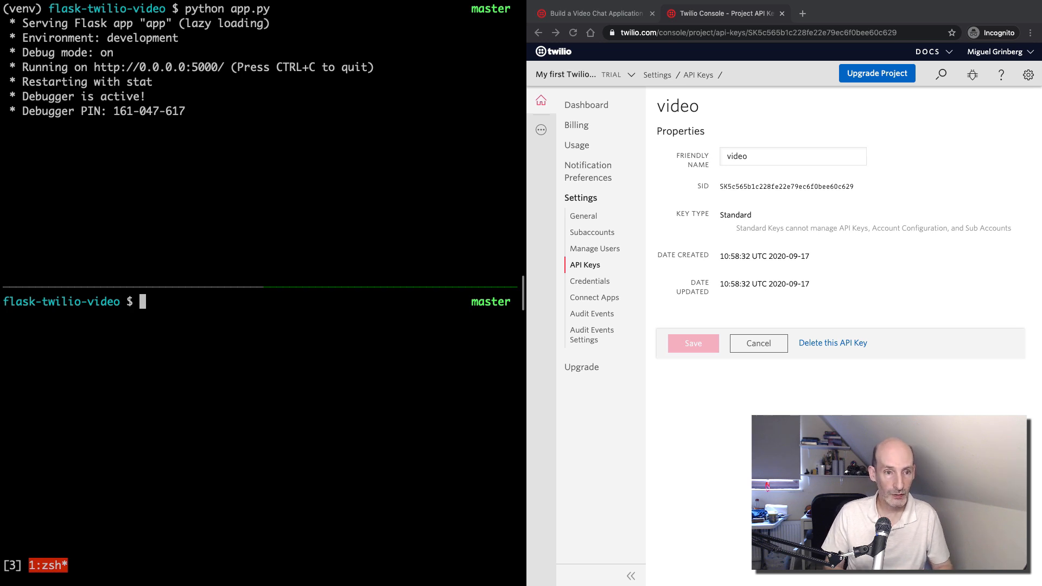
In the second pane activate venv and run ngrok http 5000 for a public HTTPS tunnel
text(. venv/bin/activate)
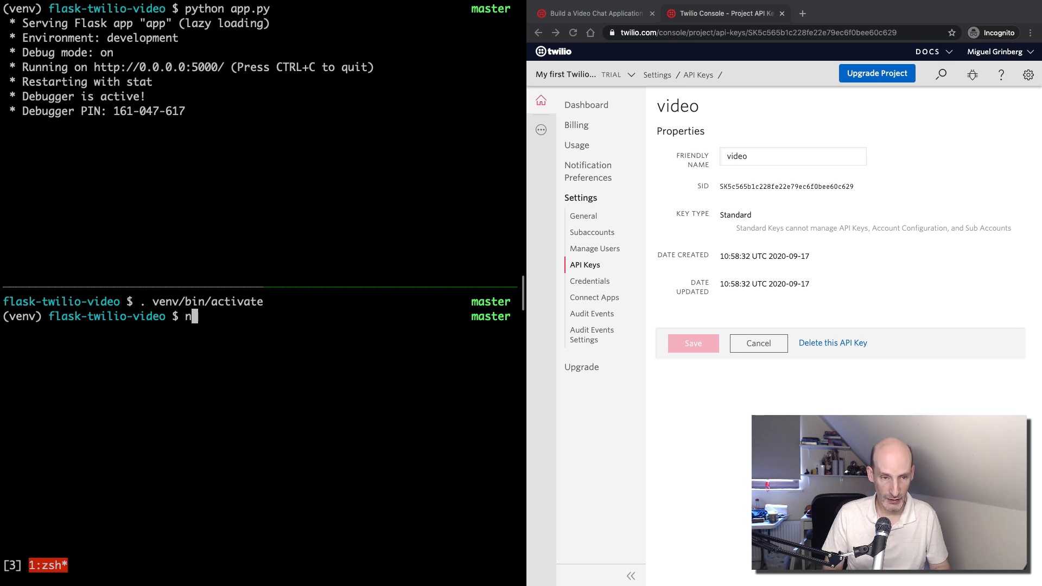
text(grok http 5)
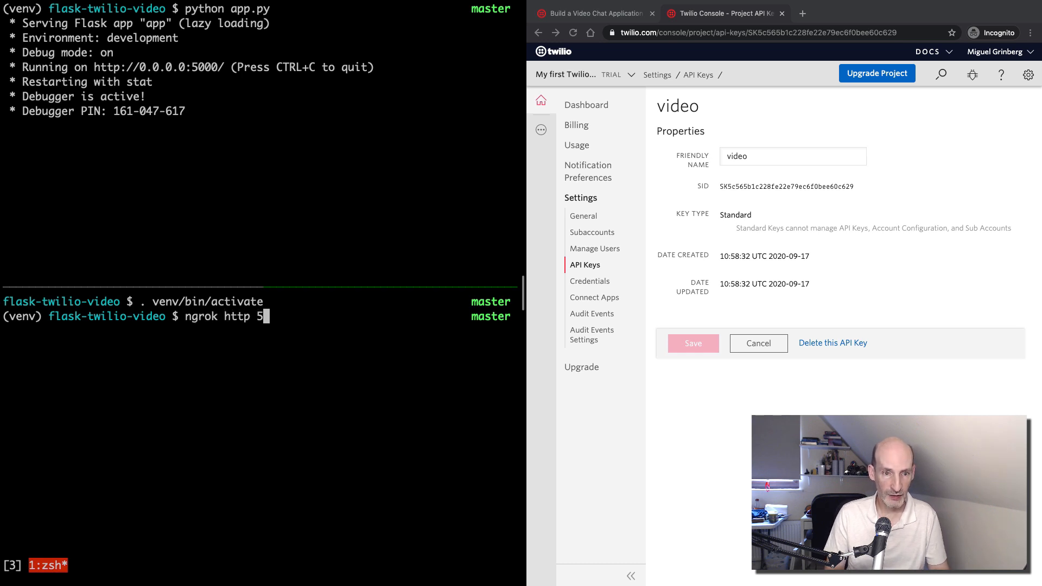
text(000)
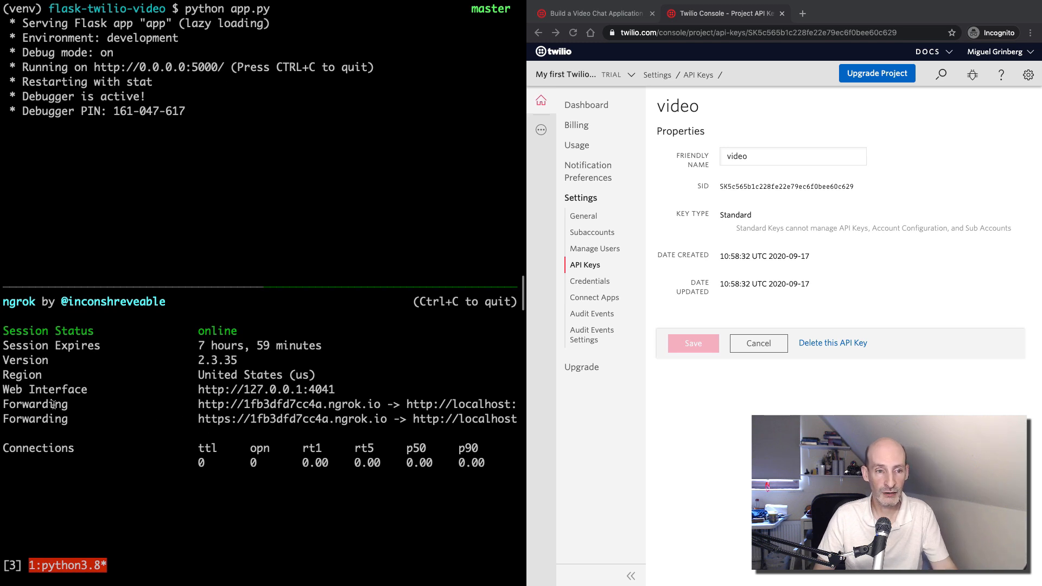
mouse_move(207, 431)
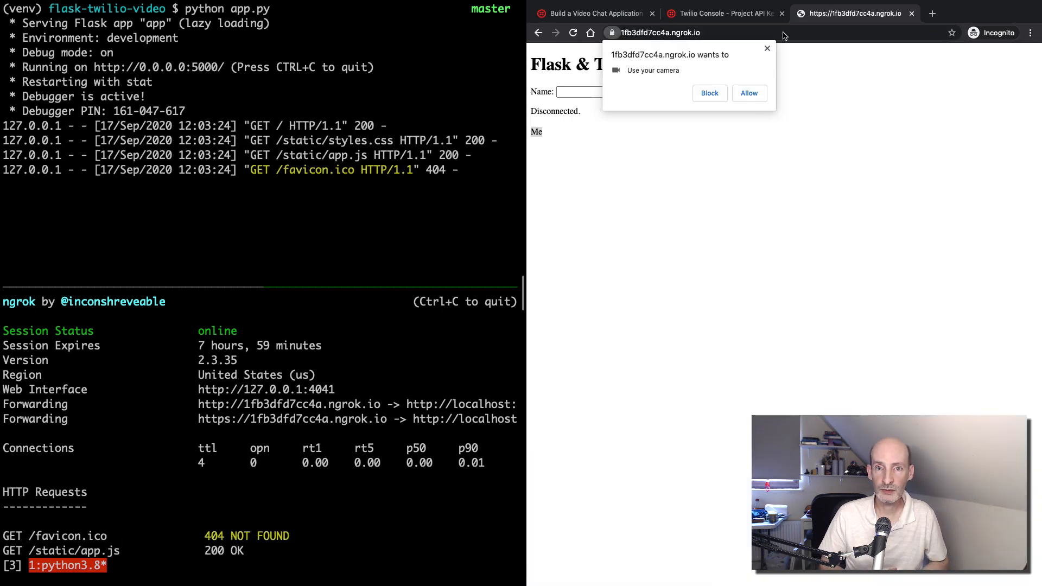
mouse_move(642, 87)
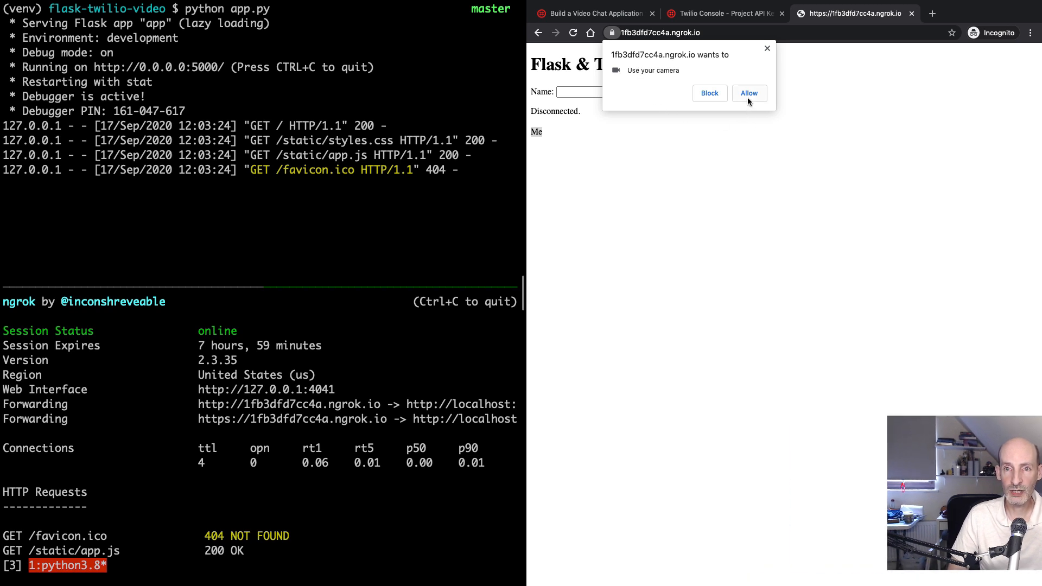
Allow camera access so the self-view video shows in the Me tile
click(748, 94)
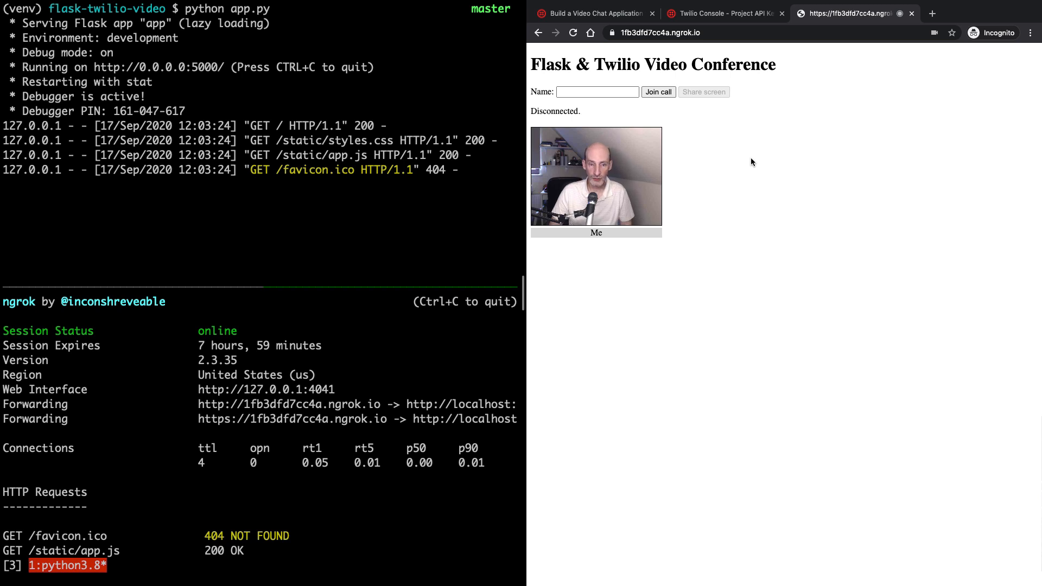
mouse_move(623, 135)
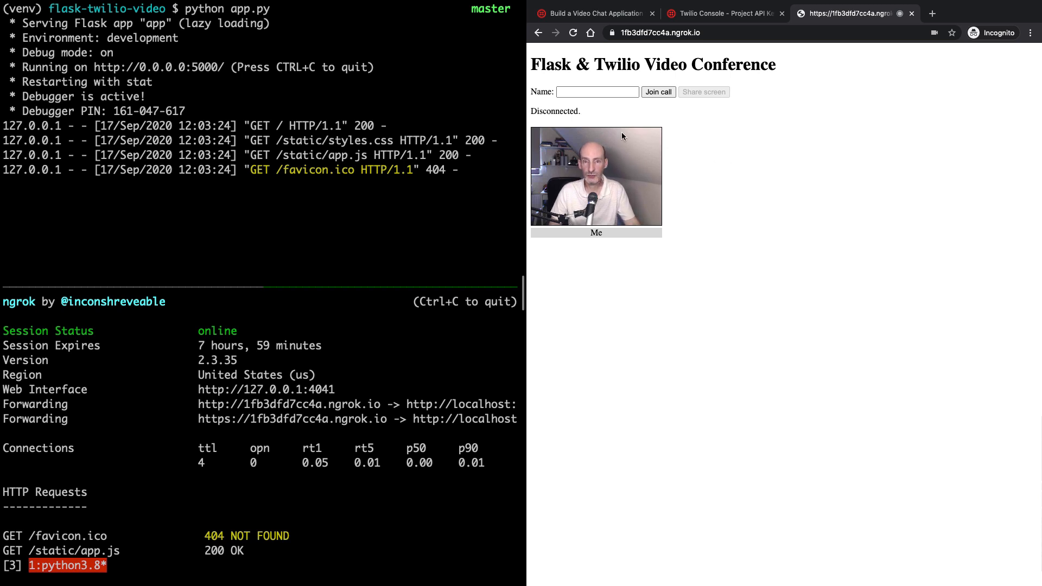
Join the call as 'Miguel' and allow microphone access
click(597, 91)
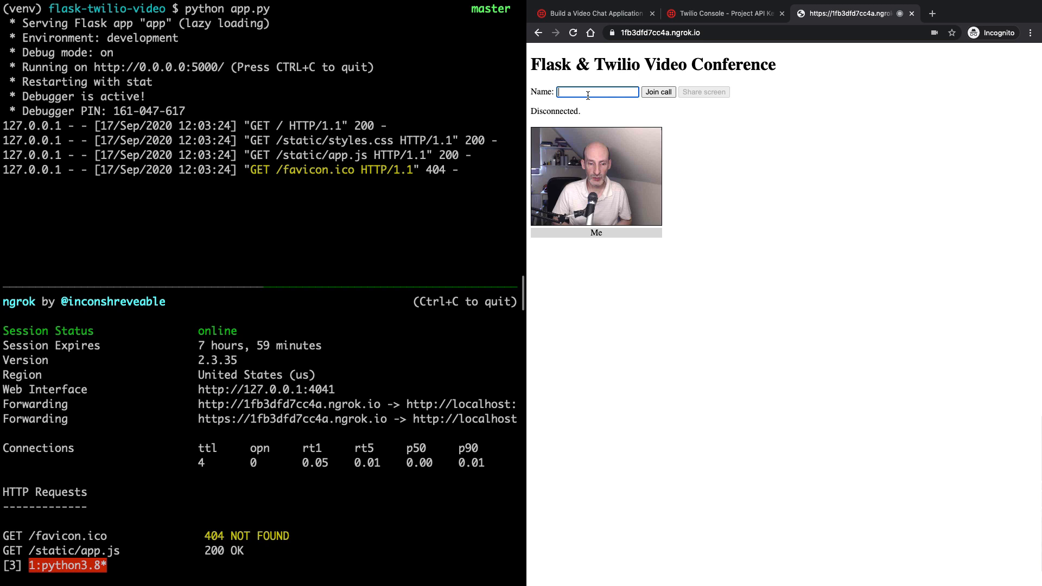
text(Miguel)
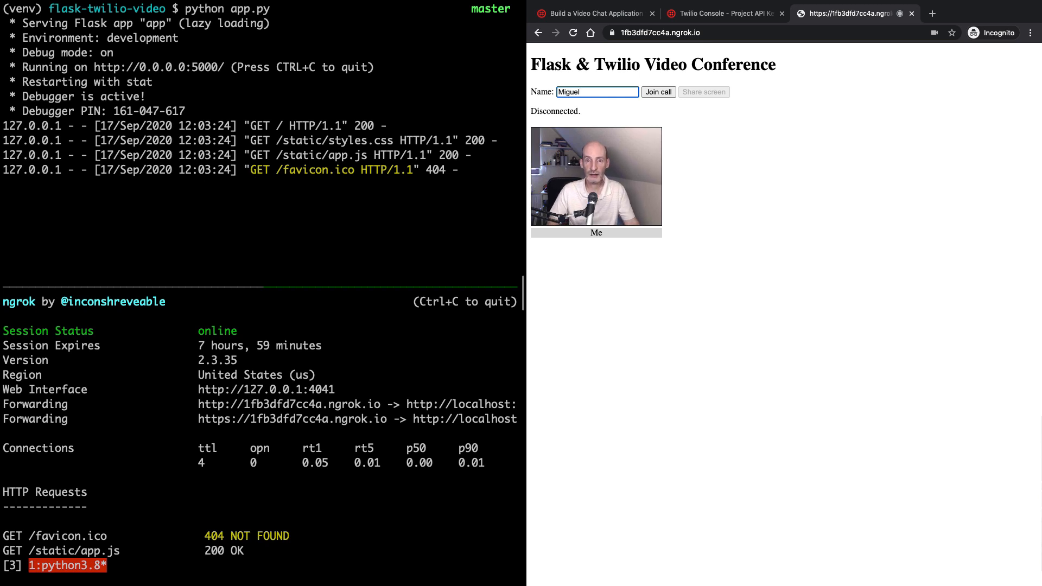
click(658, 91)
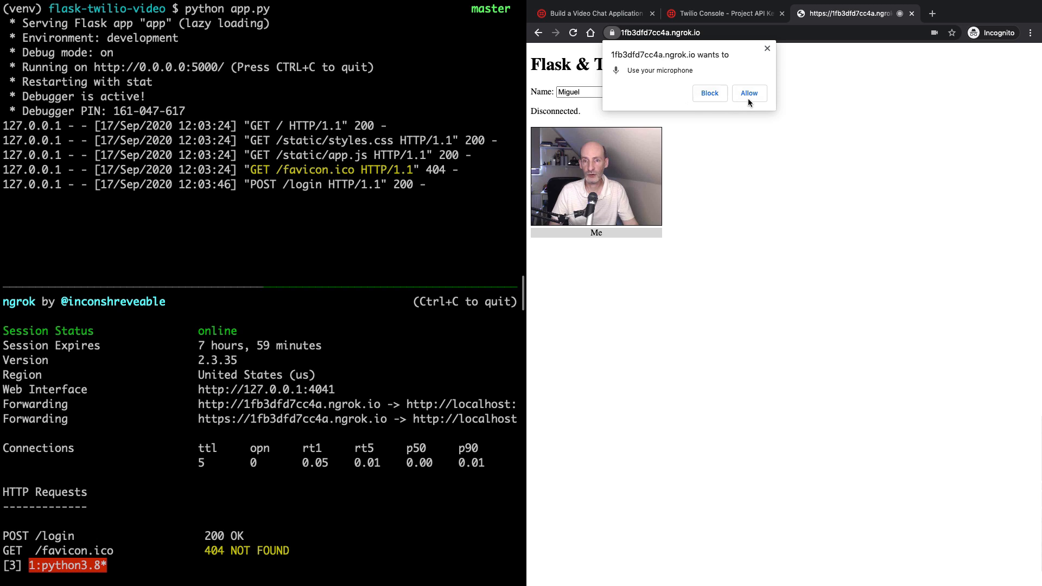
click(749, 94)
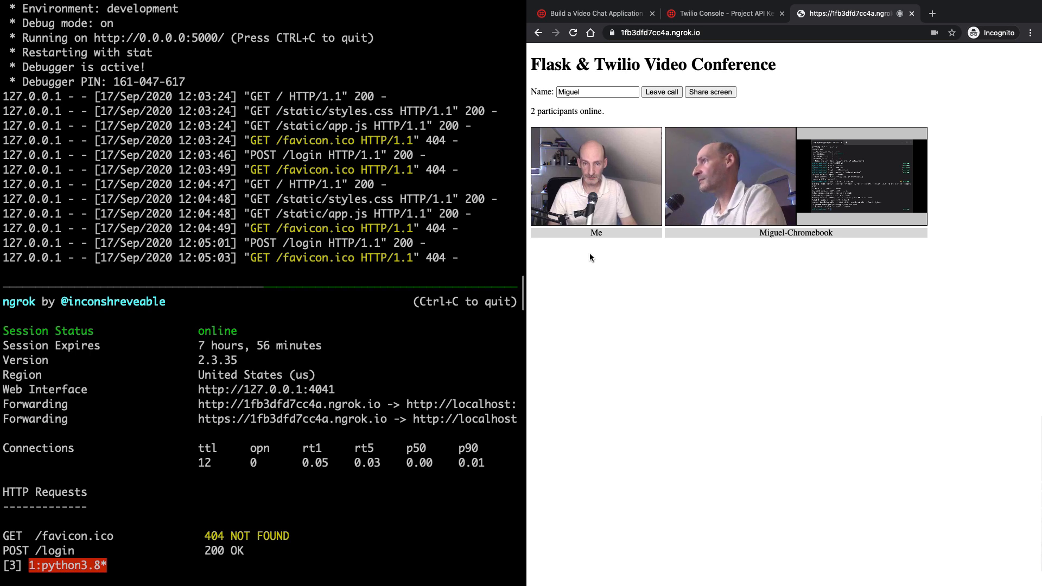
mouse_move(581, 235)
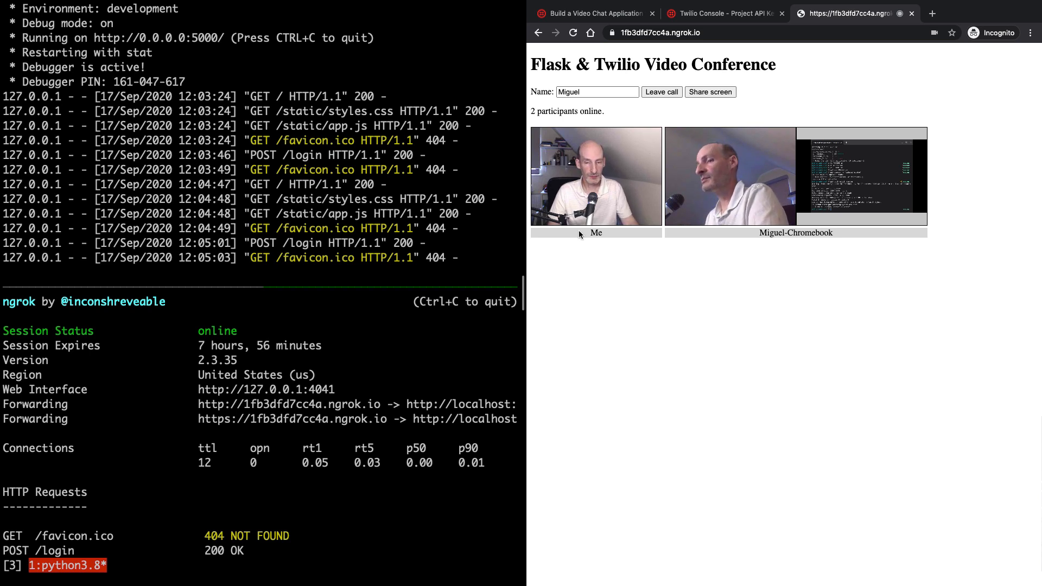